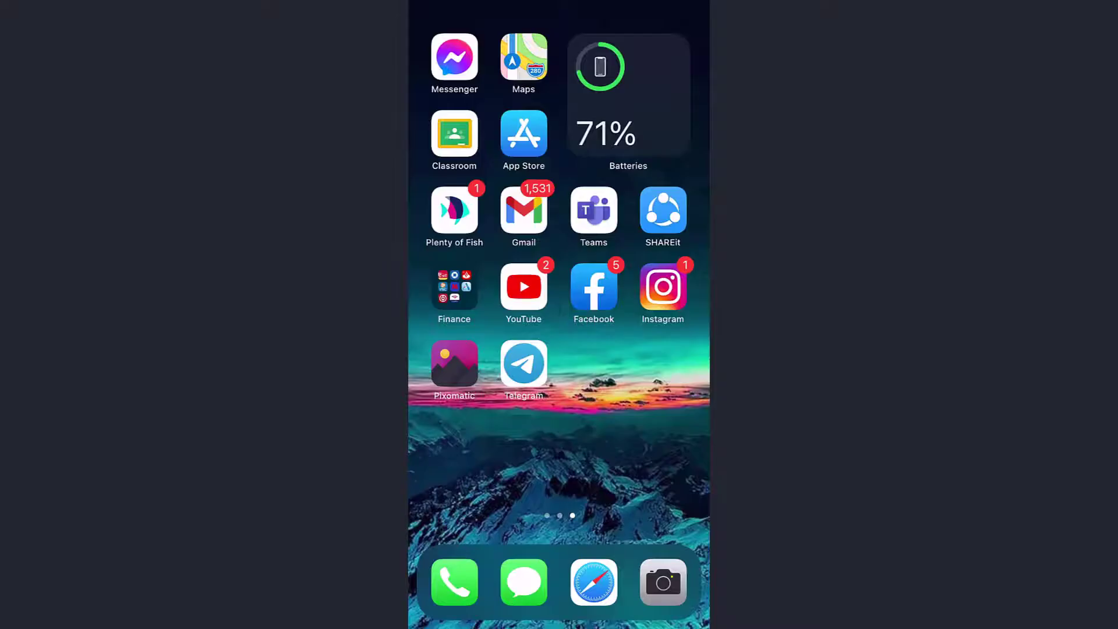
Launch Instagram and view Login Activity under Security settings
left_click(661, 286)
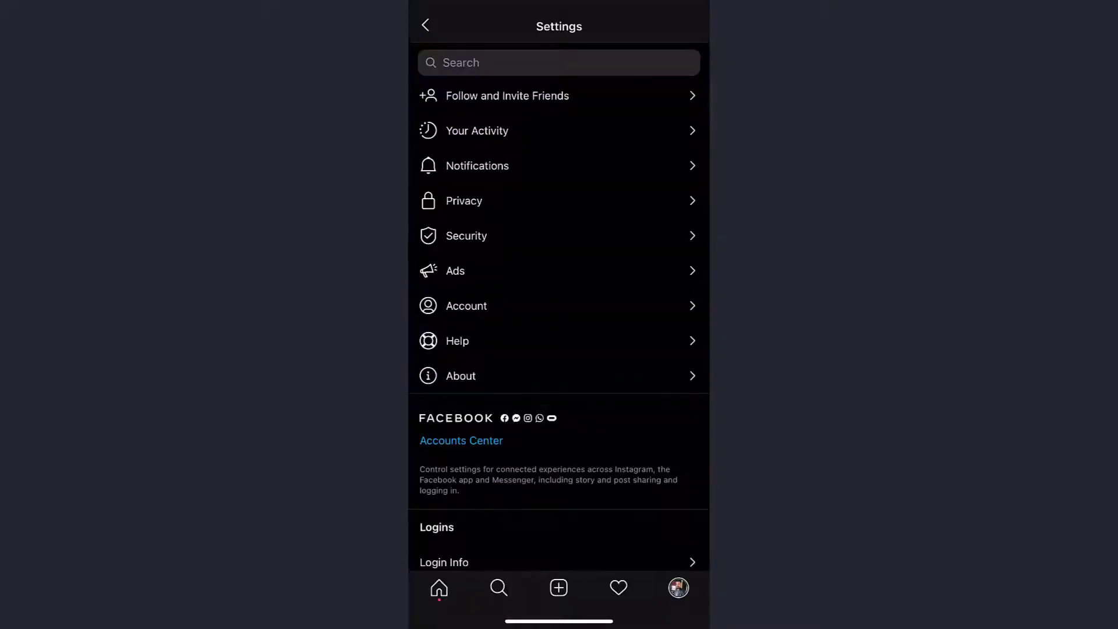
left_click(467, 235)
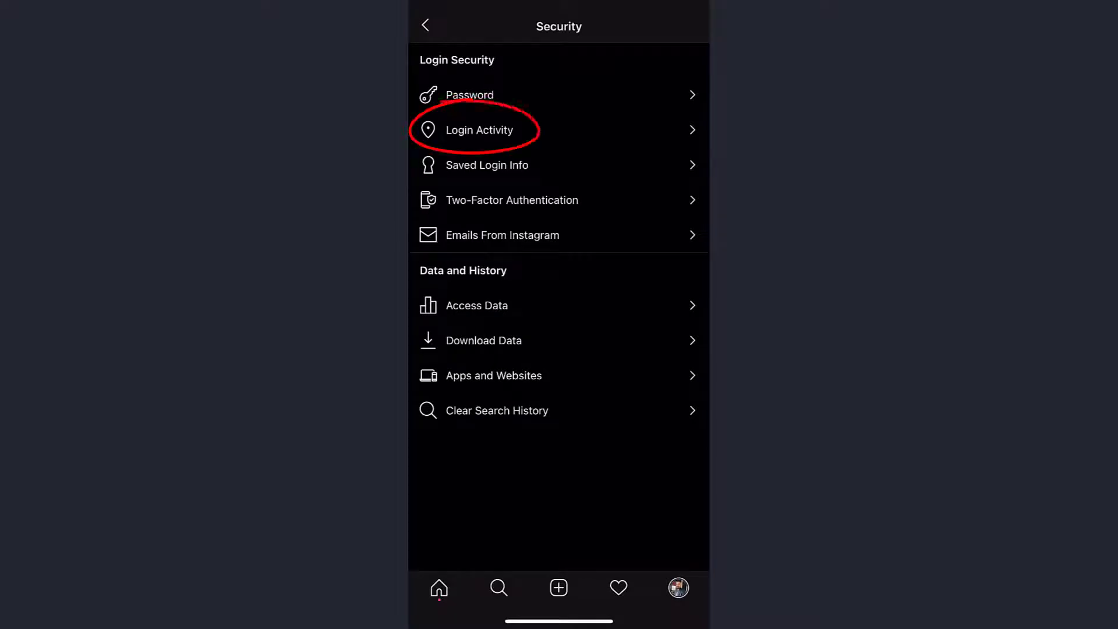
left_click(469, 130)
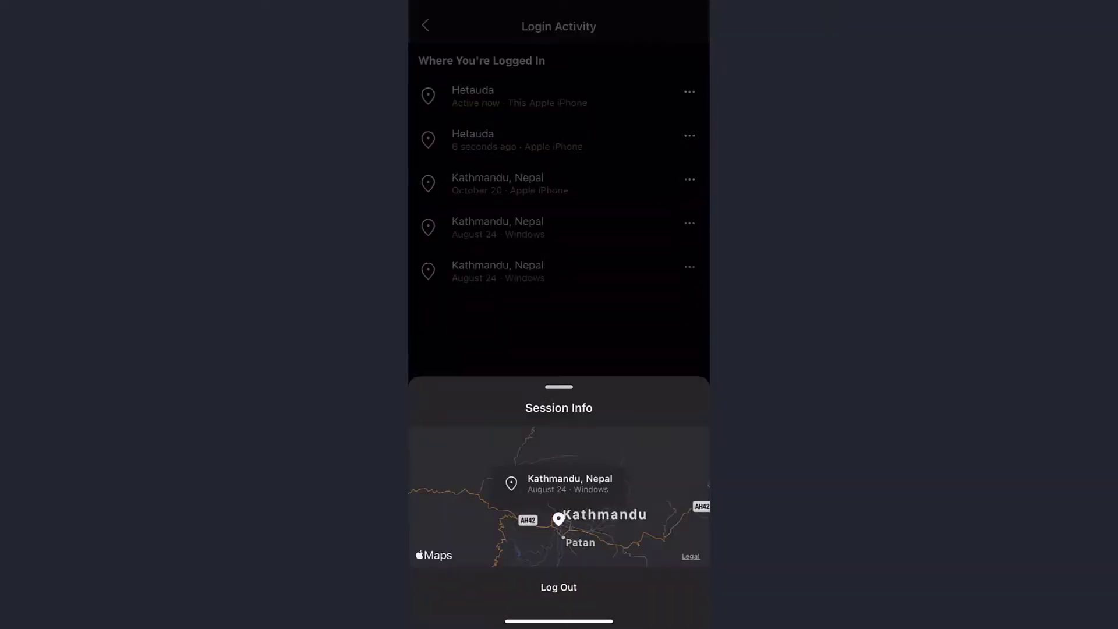
Log out the Kathmandu Windows session and dismiss the logged-out notice
left_click(558, 587)
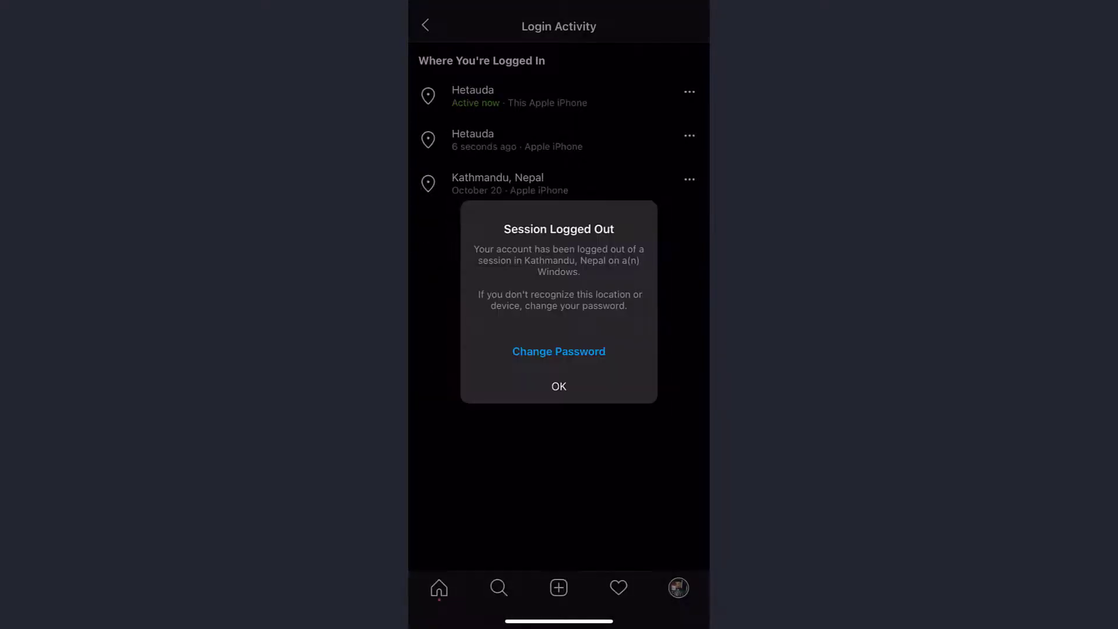
left_click(559, 385)
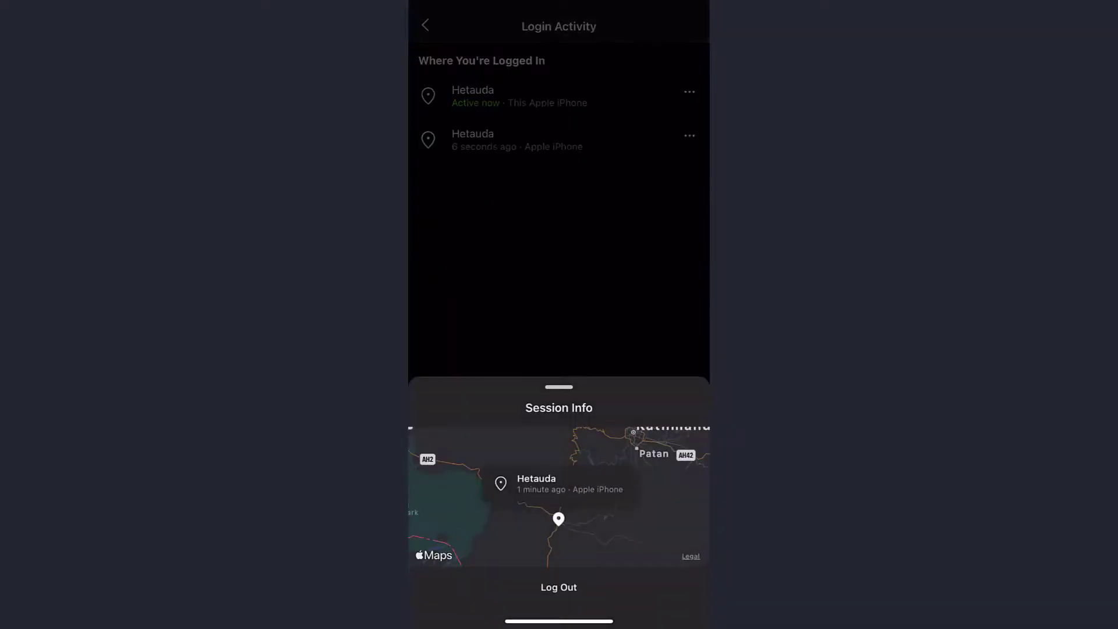
Log out the other Hetauda iPhone session and continue to the login screen
left_click(558, 587)
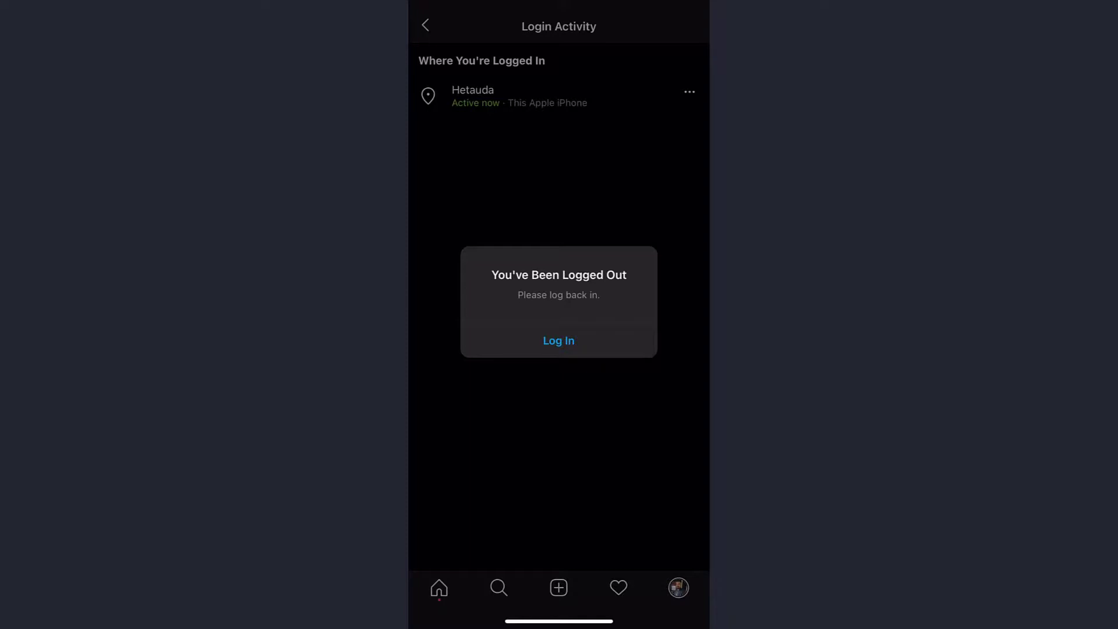
left_click(558, 340)
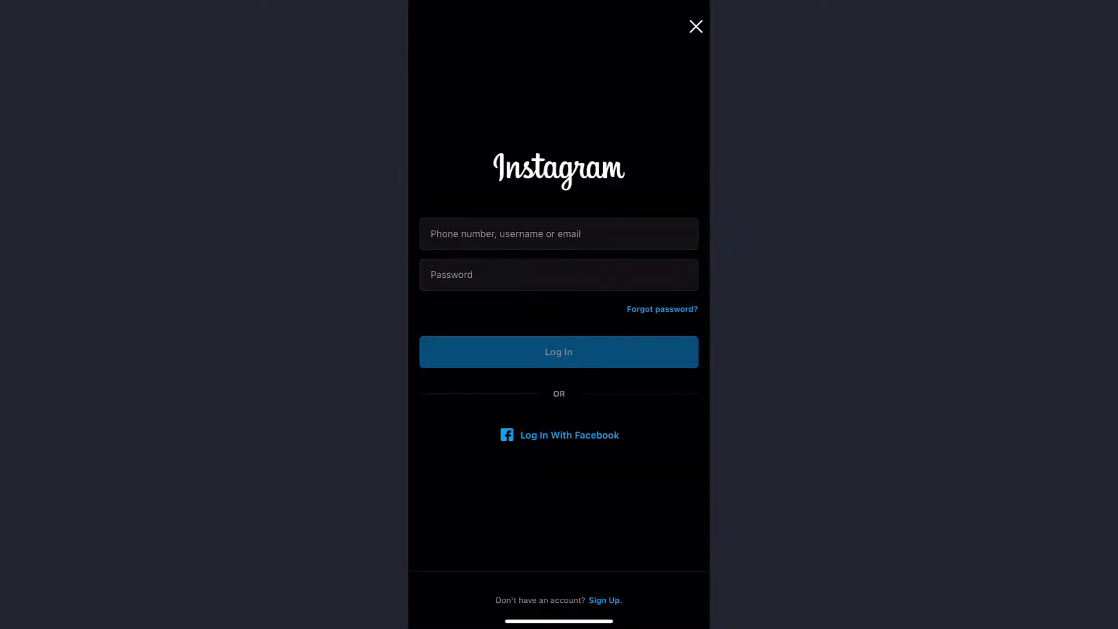